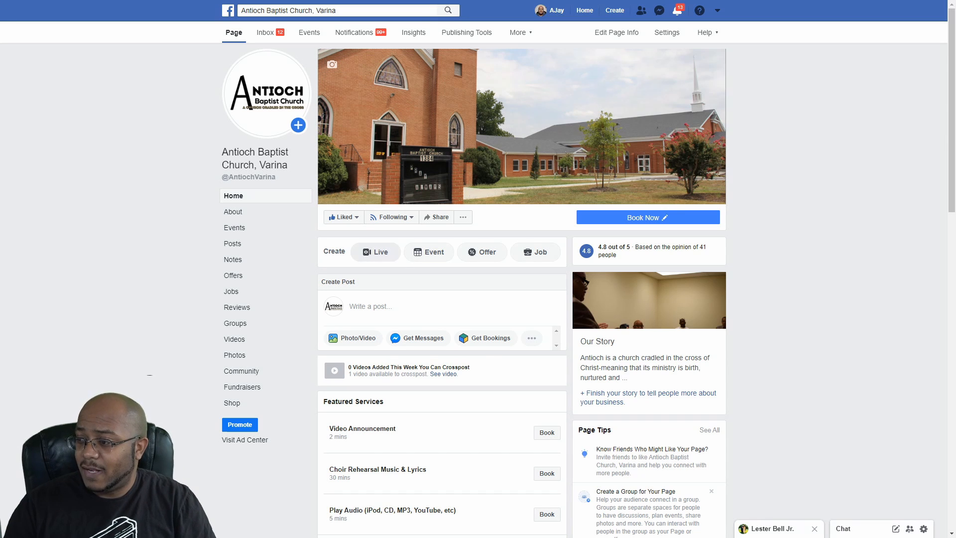
# Start a Live video on the church Page, then switch from Use Camera to Use Stream Key.
pyautogui.click(375, 251)
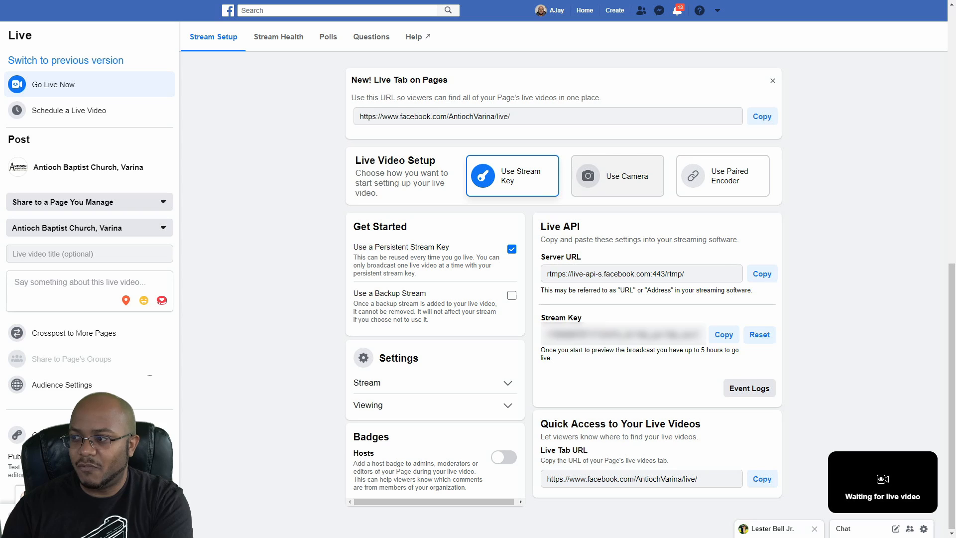
pyautogui.click(617, 176)
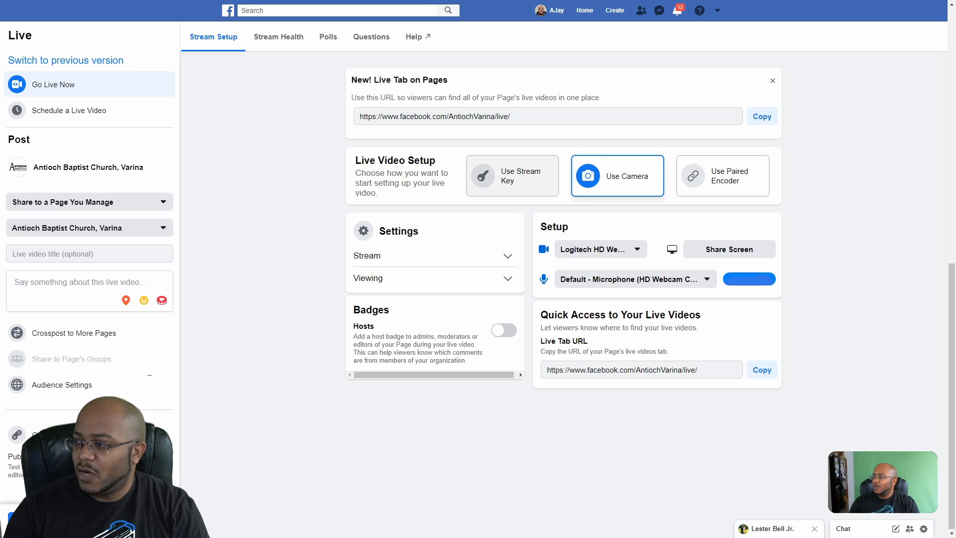
pyautogui.click(512, 175)
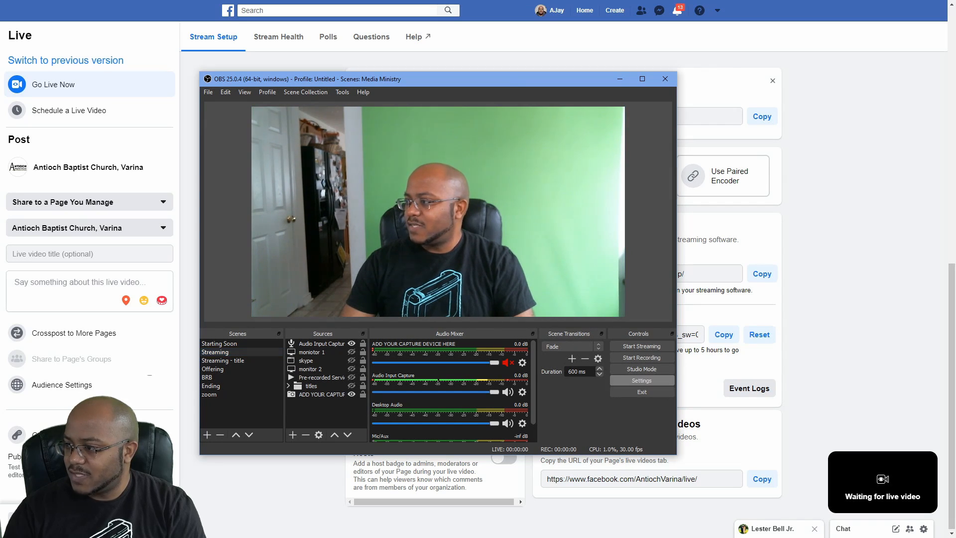
# Set the OBS stream service to Facebook Live and enter the Page's copied stream key.
pyautogui.click(641, 380)
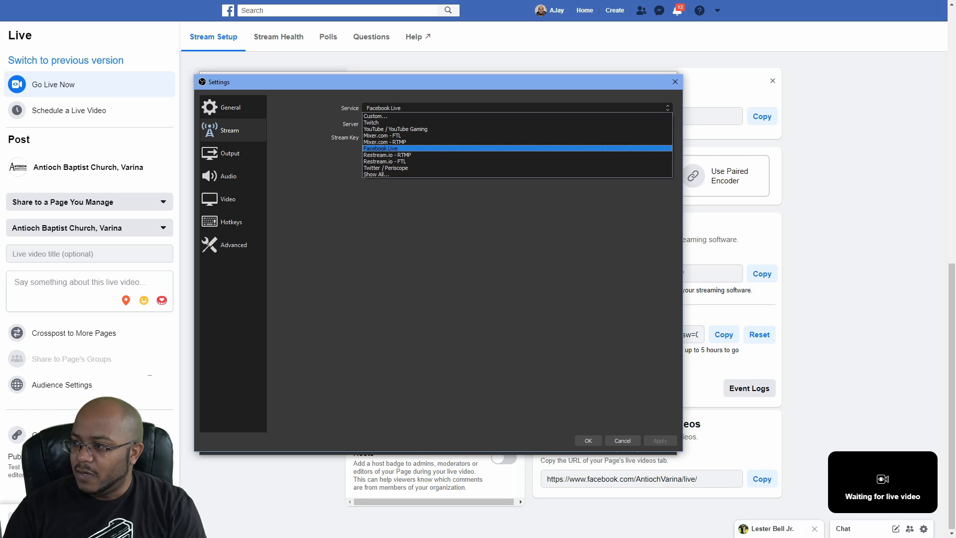
pyautogui.click(380, 148)
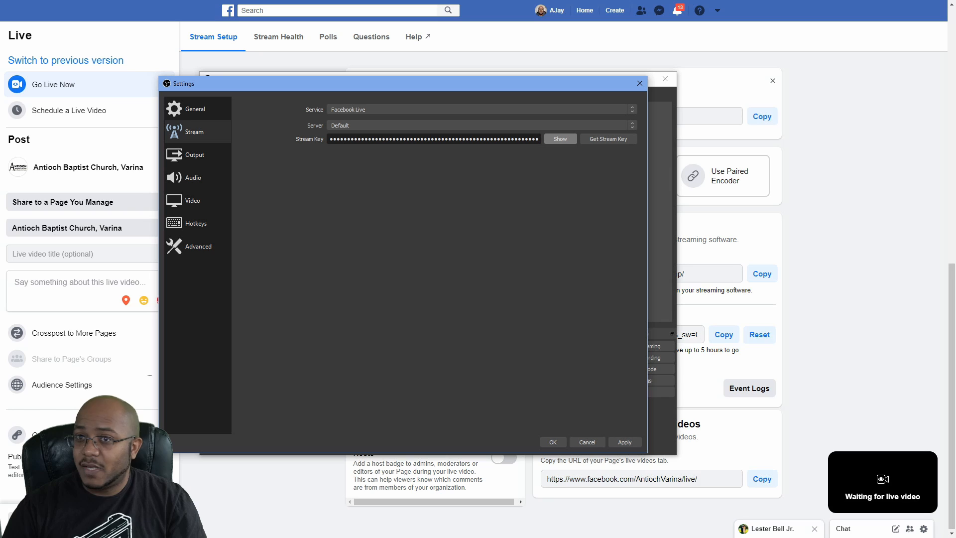
pyautogui.click(559, 139)
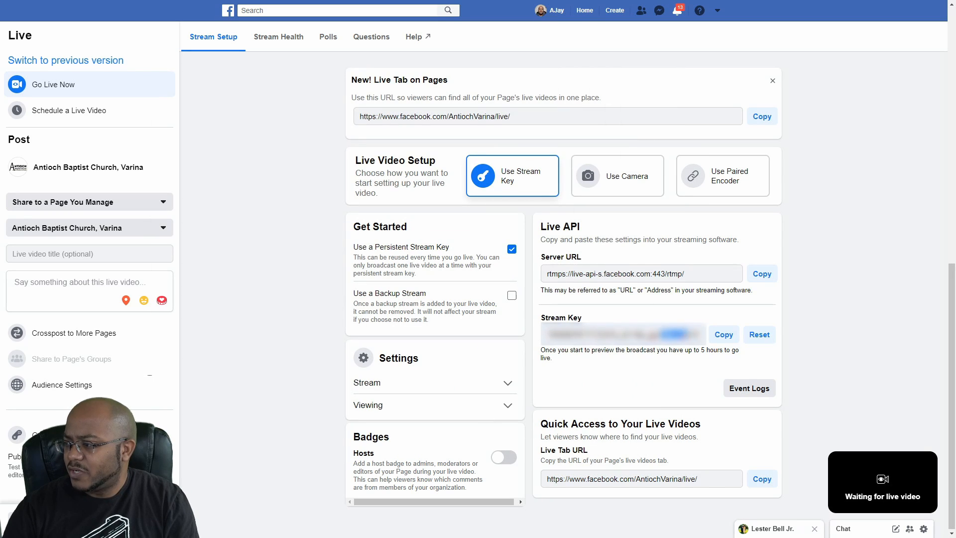
pyautogui.click(758, 334)
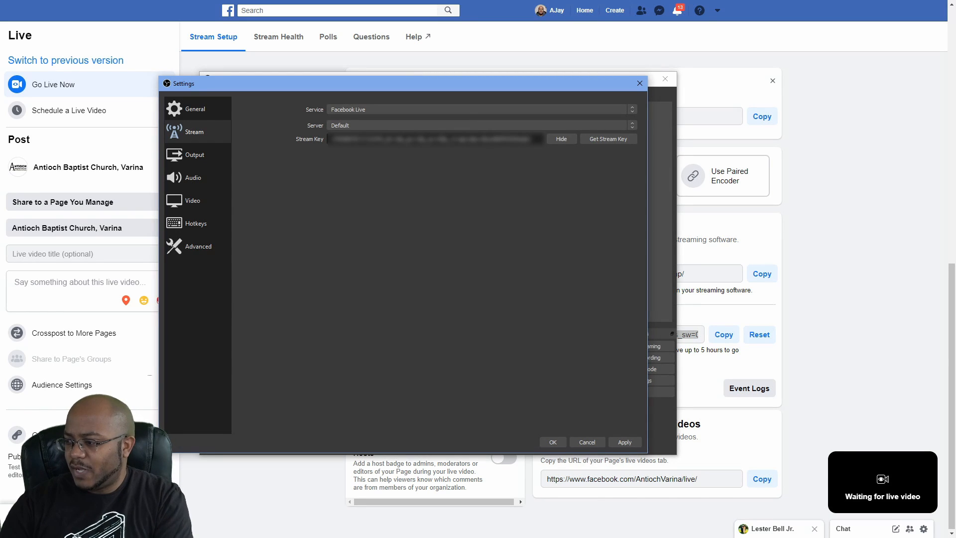
pyautogui.click(586, 442)
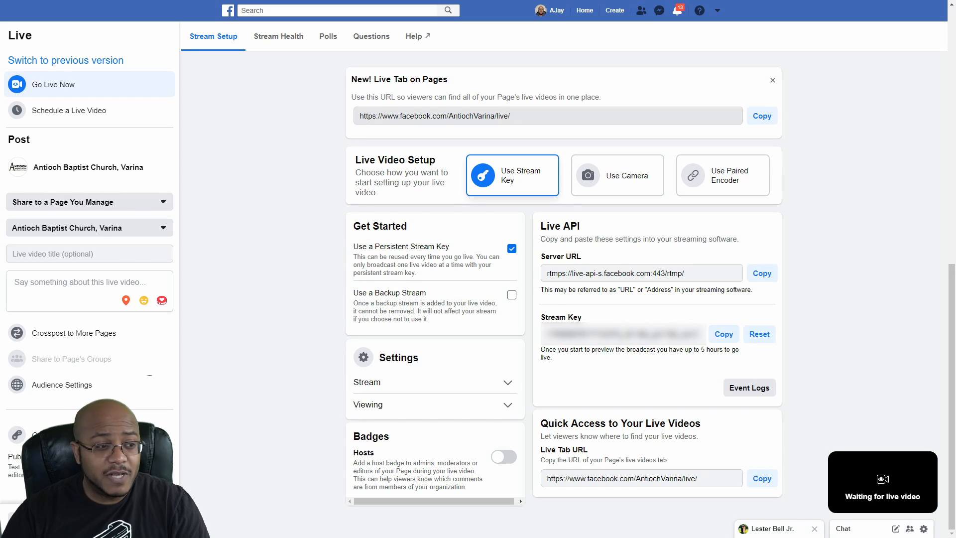
# Select the stream key text and show the Viewing options with Allow viewers to rewind.
pyautogui.tripleClick(433, 116)
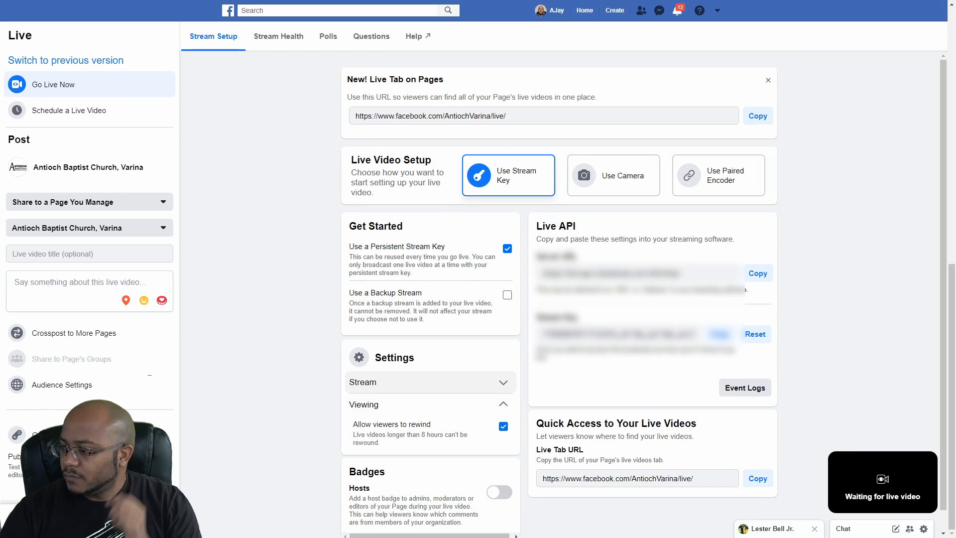
pyautogui.scroll(-3)
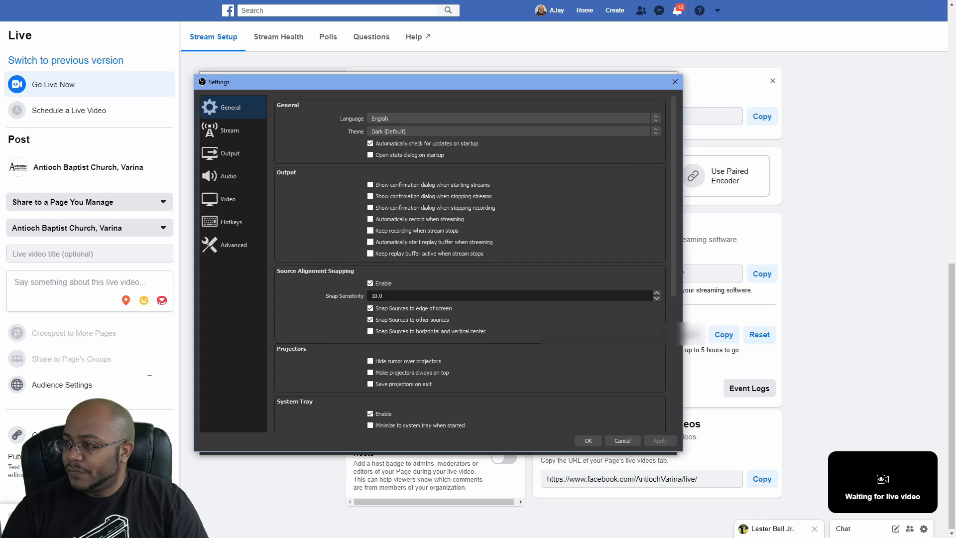
# Confirm the OBS Facebook Live stream settings and start streaming to the Page.
pyautogui.click(230, 130)
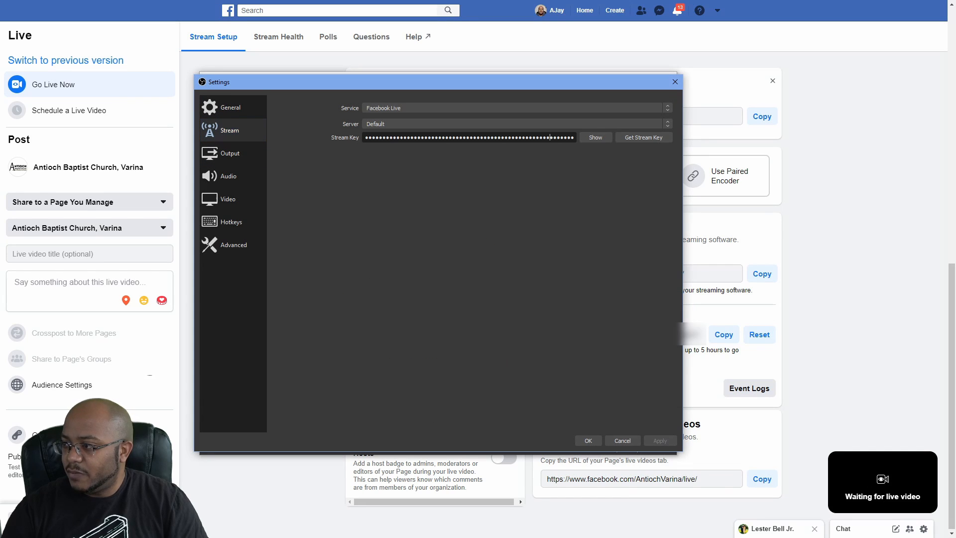
pyautogui.click(469, 136)
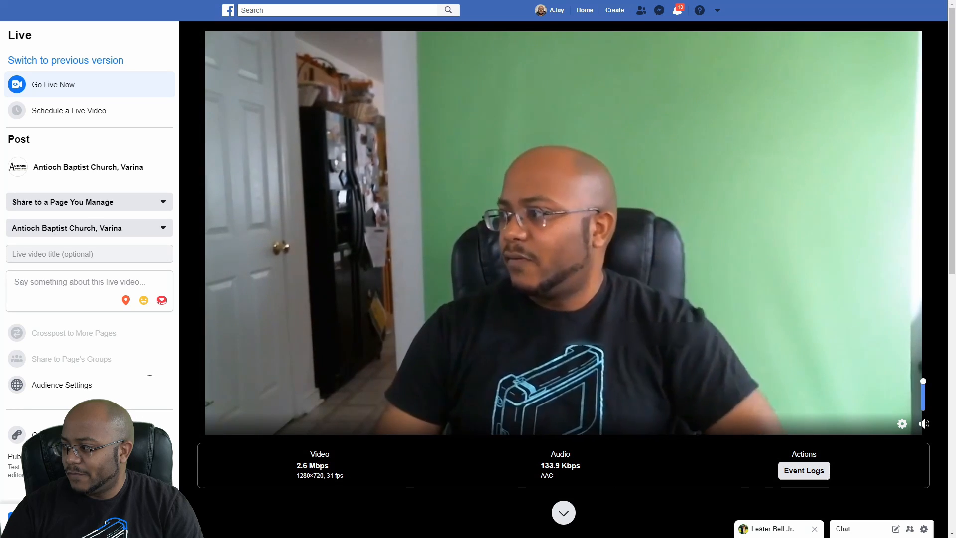
# Return to the Use Stream Key setup showing Server URL and key while the test goes live.
pyautogui.click(922, 424)
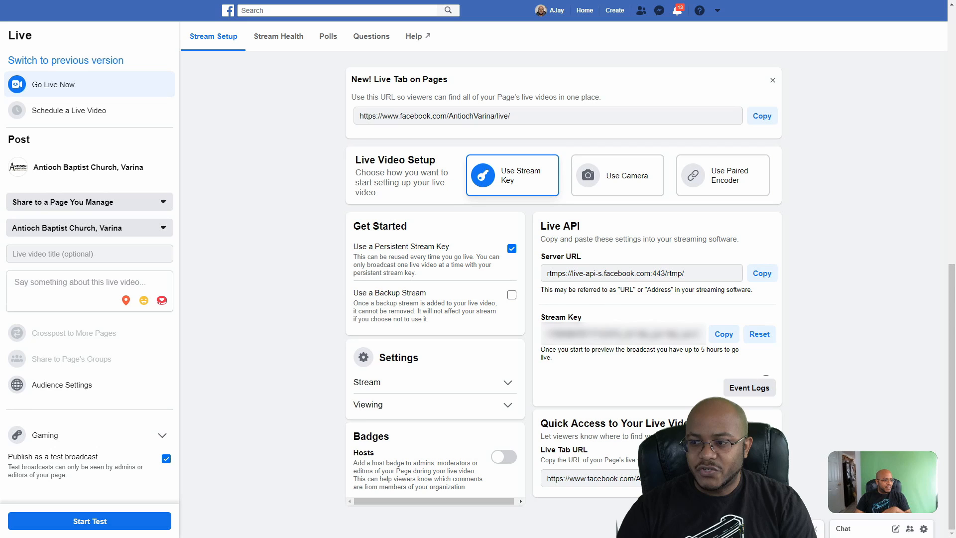
pyautogui.click(89, 521)
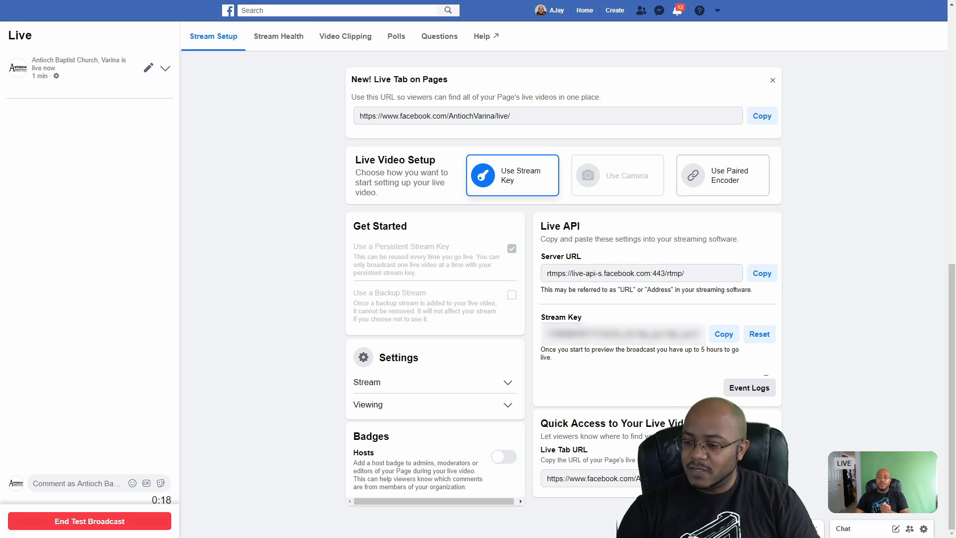
# End the test broadcast, permanently delete its video, and start a new Live setup.
pyautogui.click(89, 521)
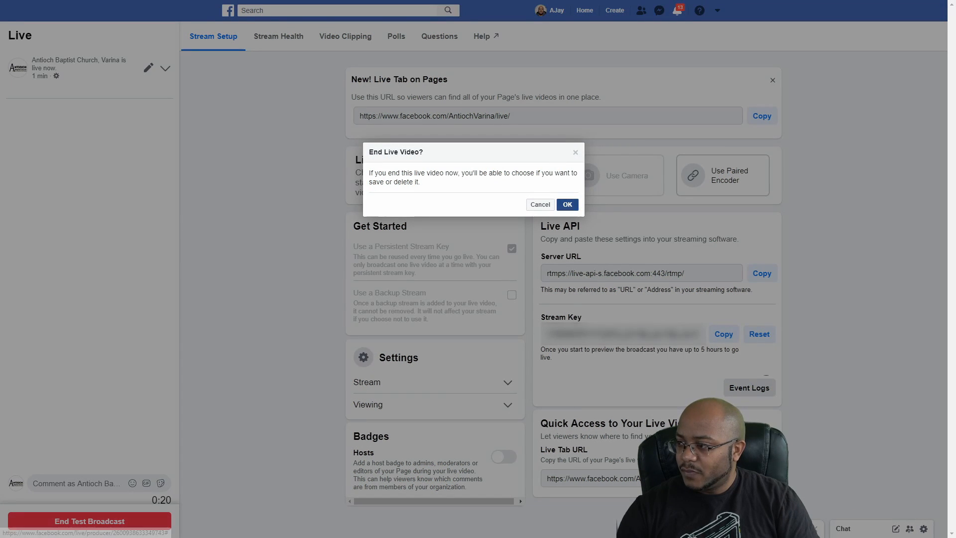
pyautogui.click(565, 204)
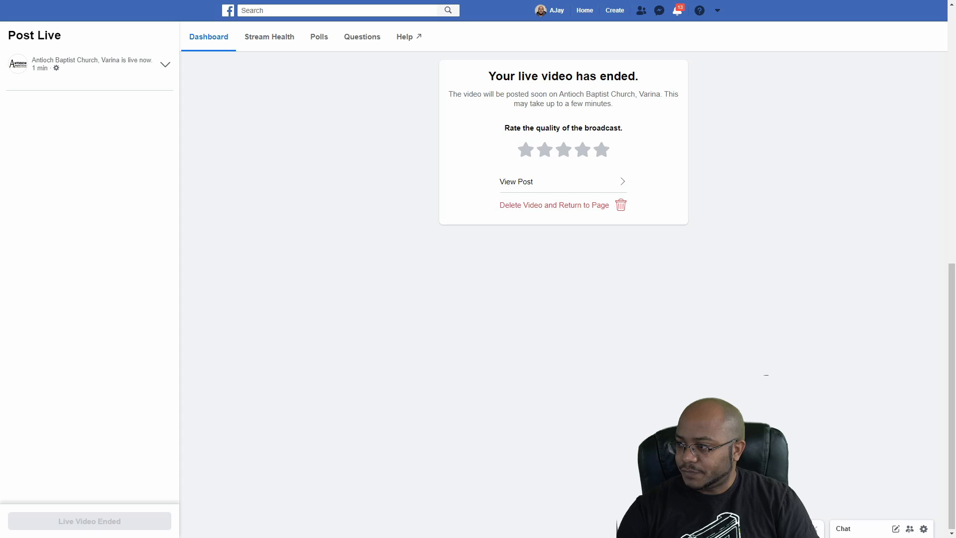
pyautogui.click(554, 204)
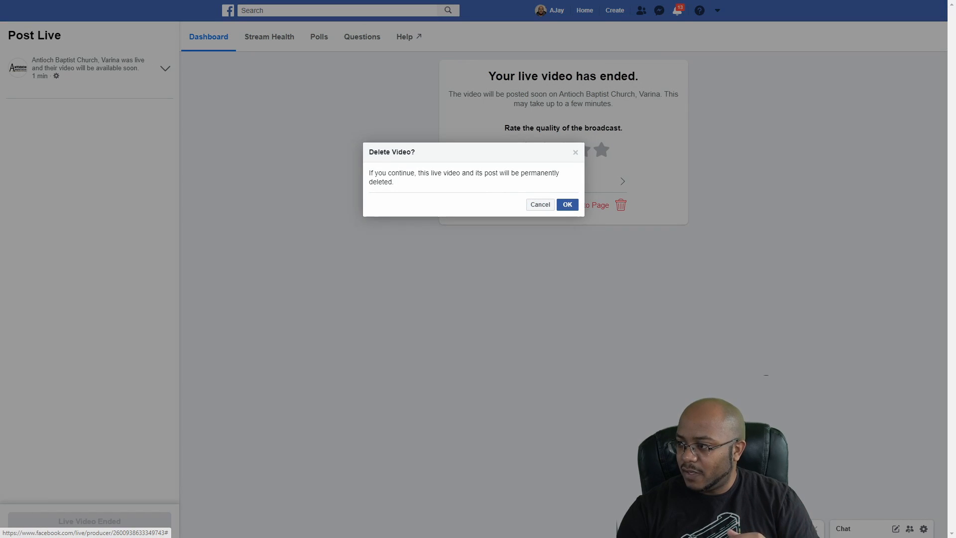
pyautogui.click(567, 204)
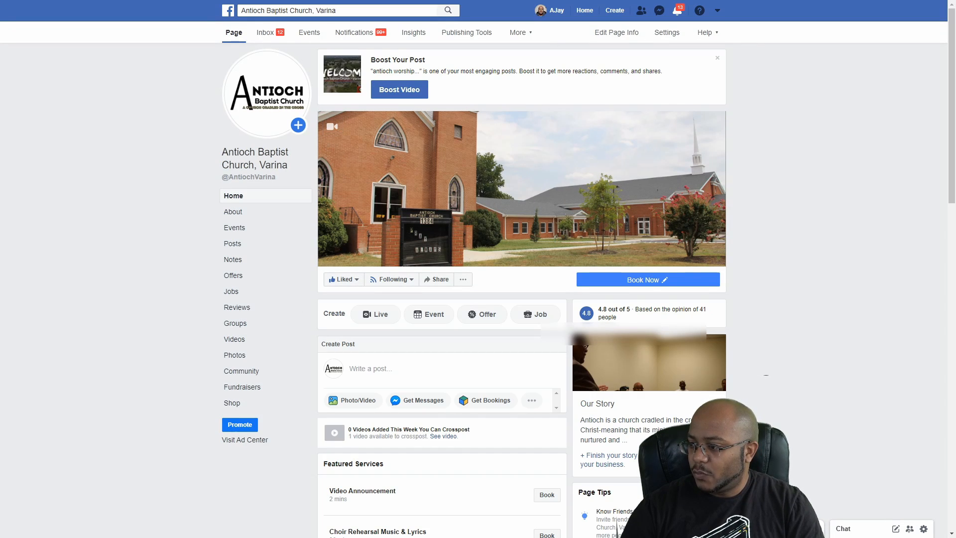
pyautogui.click(375, 314)
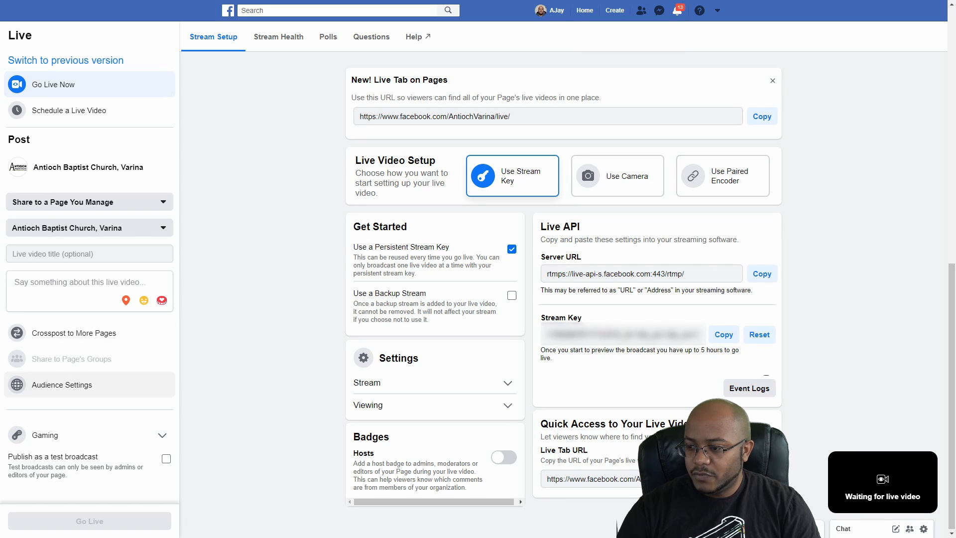
# Set the live video's Minimum Age to Public in Audience Settings.
pyautogui.click(60, 384)
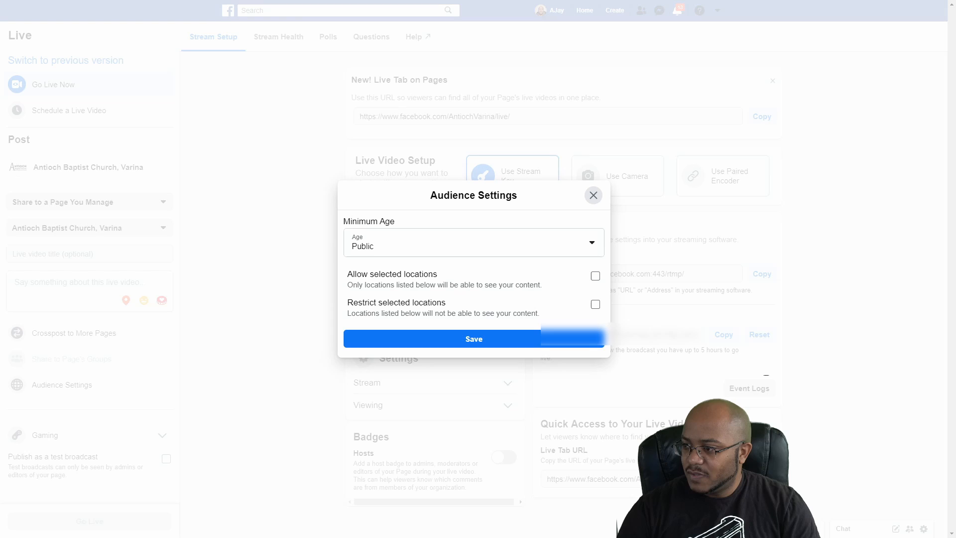
pyautogui.click(473, 242)
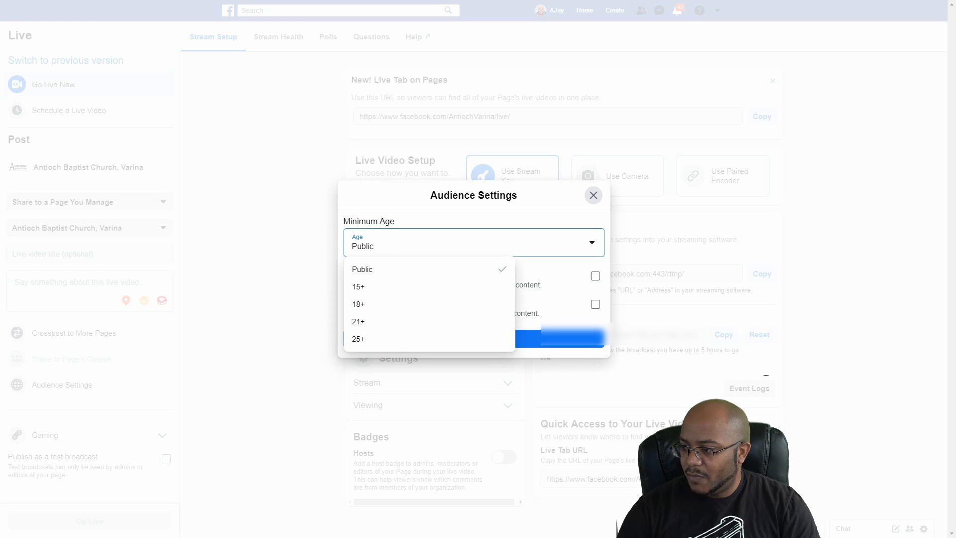
pyautogui.click(362, 269)
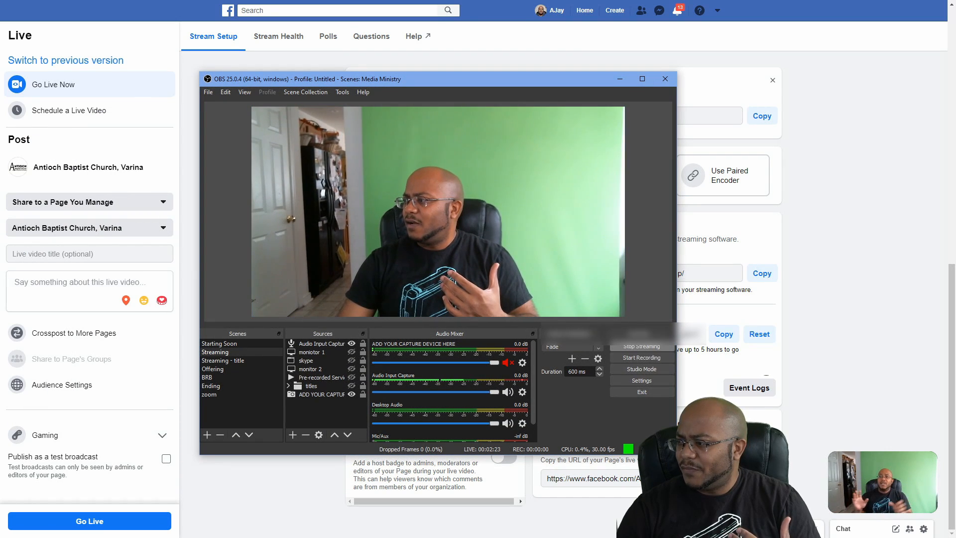
# Stop the OBS stream to Facebook and close the OBS window.
pyautogui.click(641, 347)
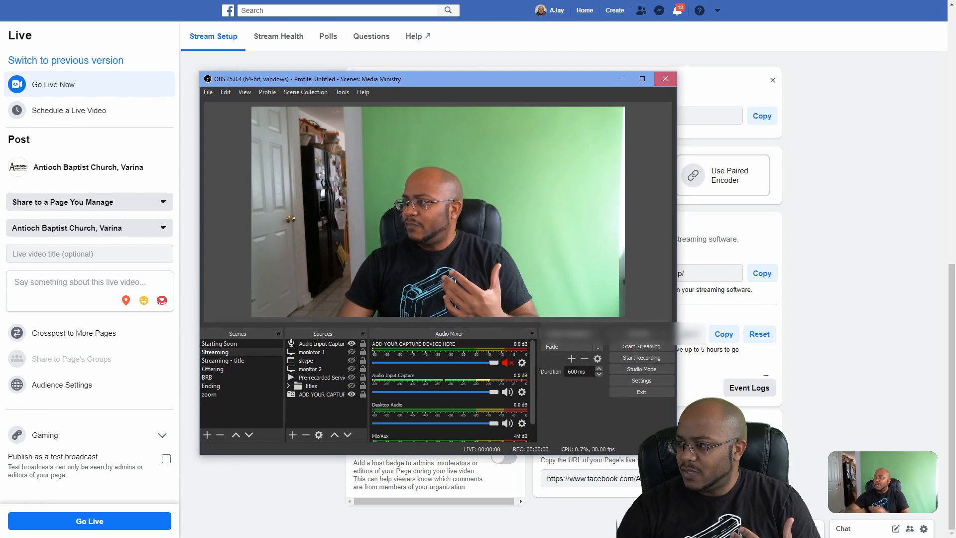
pyautogui.click(665, 79)
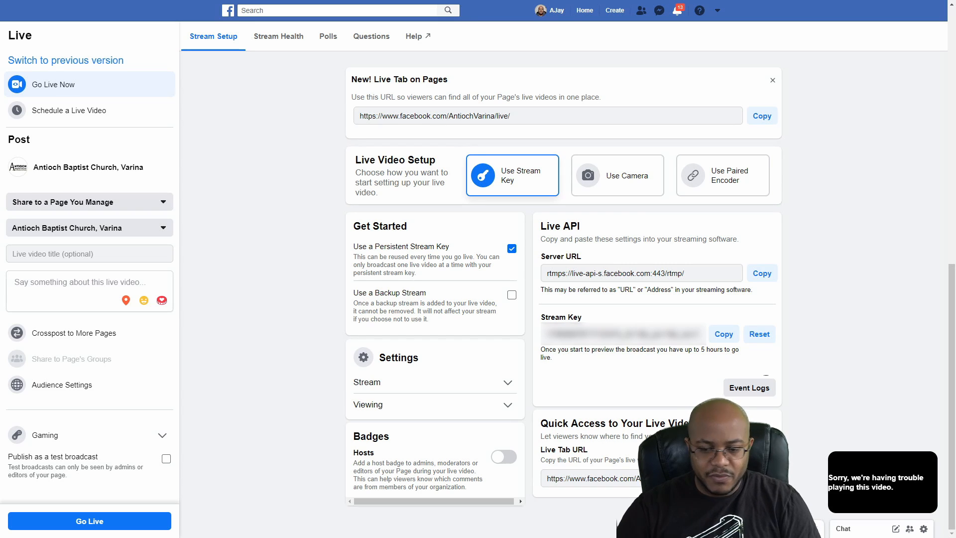
# Switch to vMix from the taskbar, showing its two blank inputs.
pyautogui.click(89, 521)
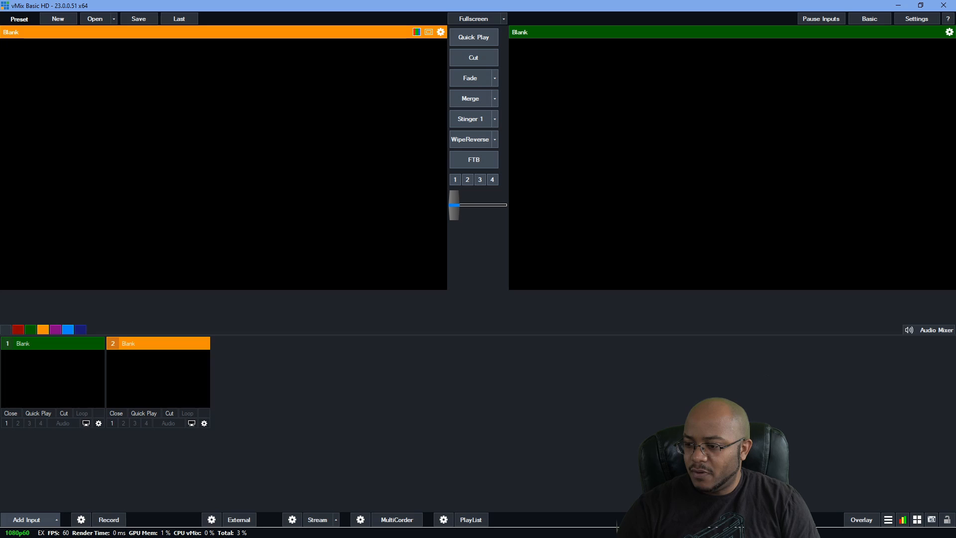
# Add the Logitech HD Webcam C615 as camera input 1 and open the streaming settings.
pyautogui.click(27, 519)
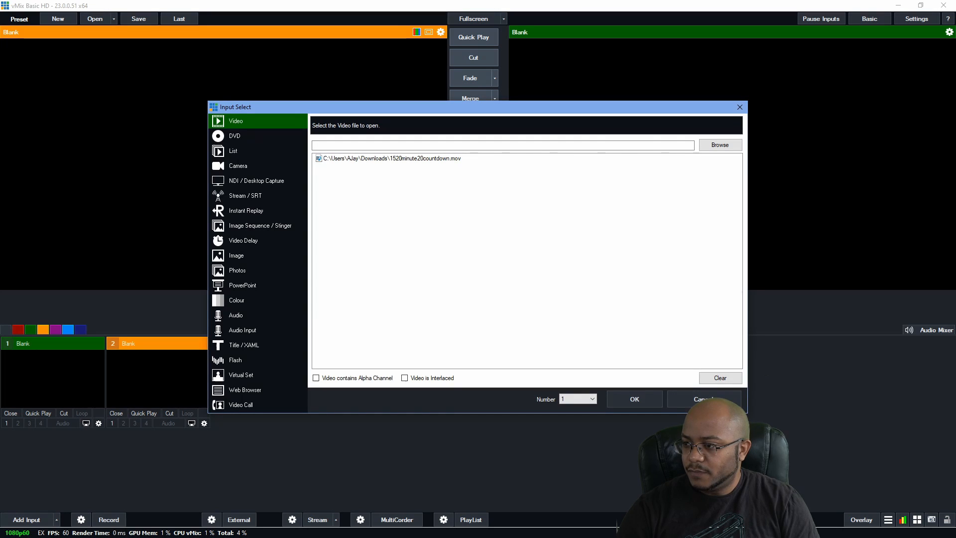
pyautogui.click(238, 166)
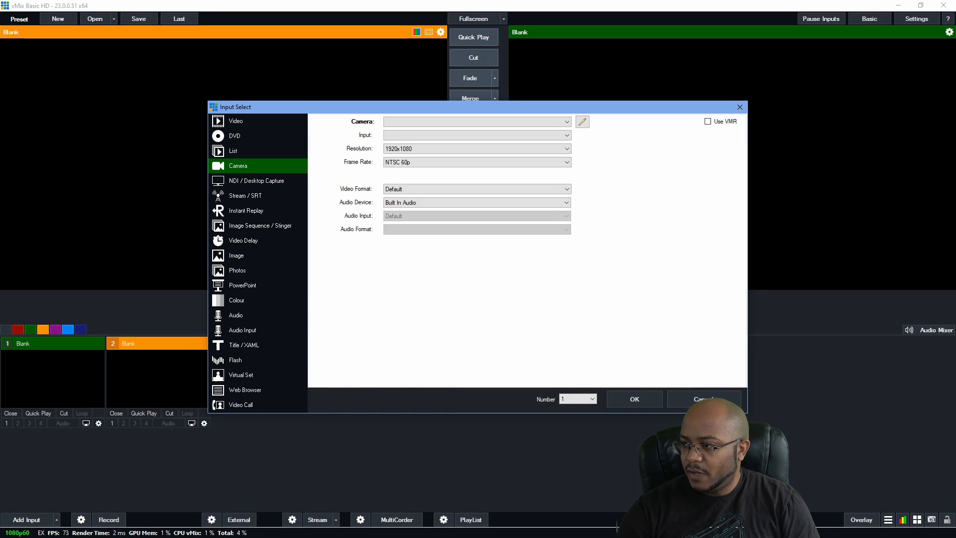
pyautogui.click(476, 121)
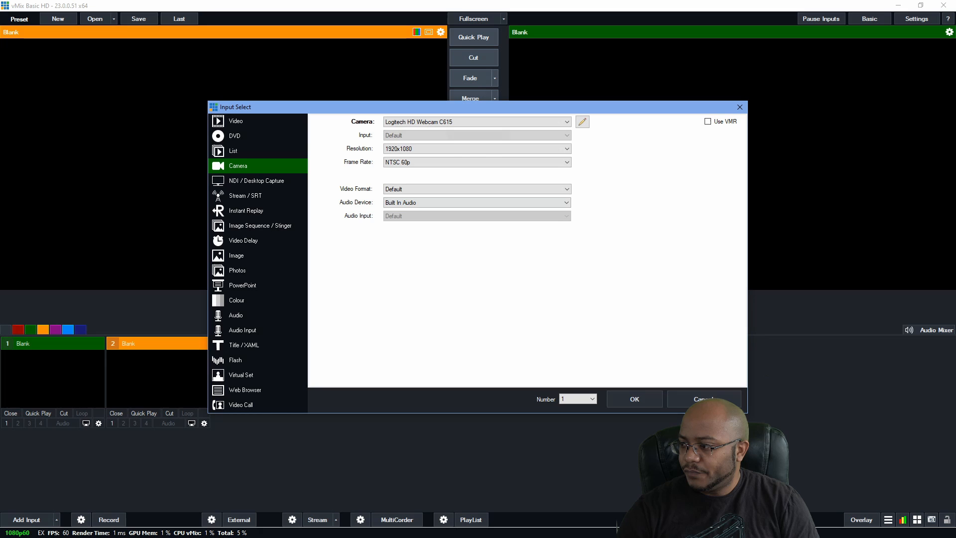
pyautogui.click(634, 398)
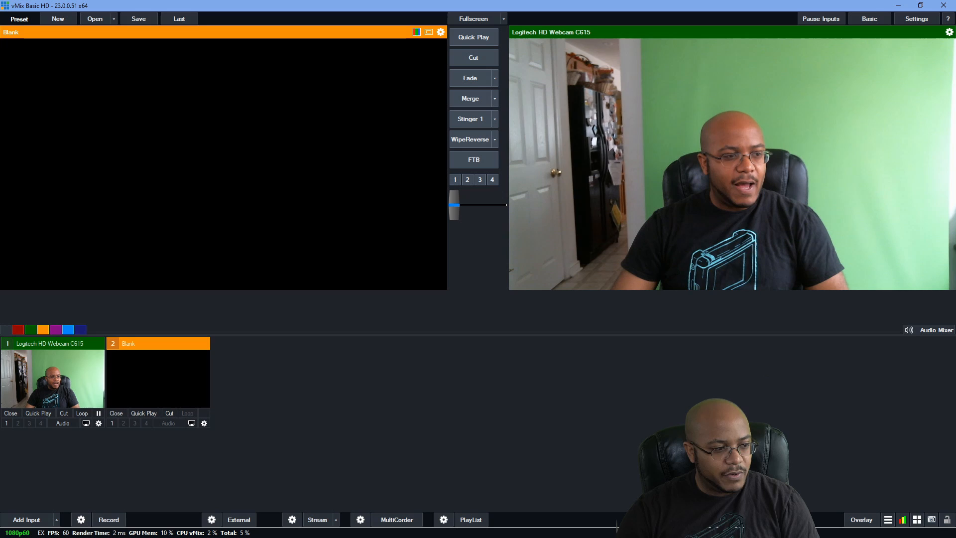
pyautogui.click(335, 519)
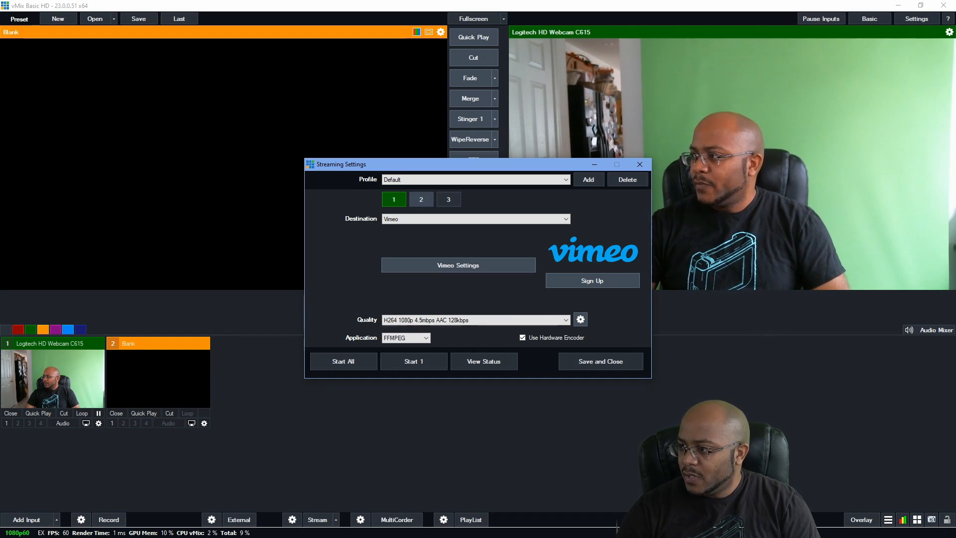
# Set stream 2's destination to Facebook and bring up its Facebook Settings window.
pyautogui.click(420, 199)
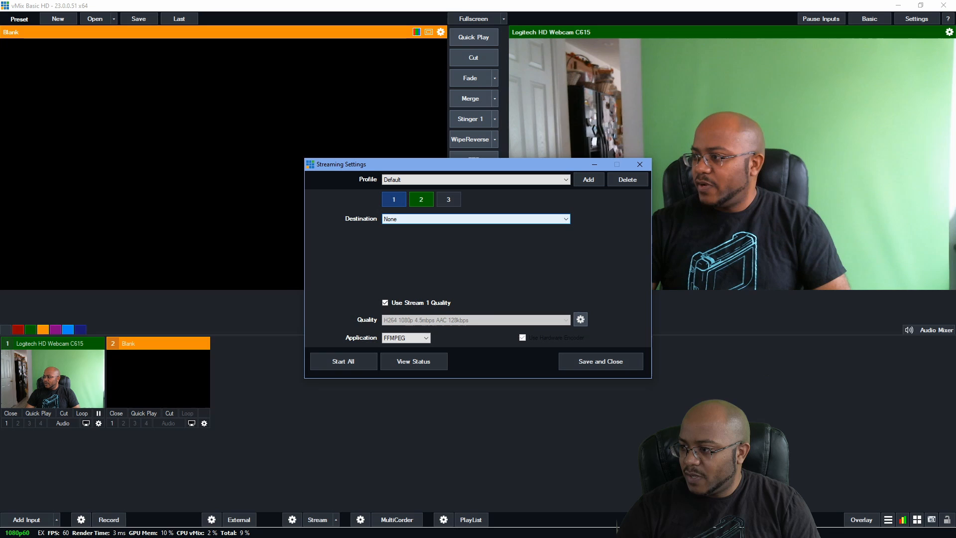
pyautogui.click(475, 218)
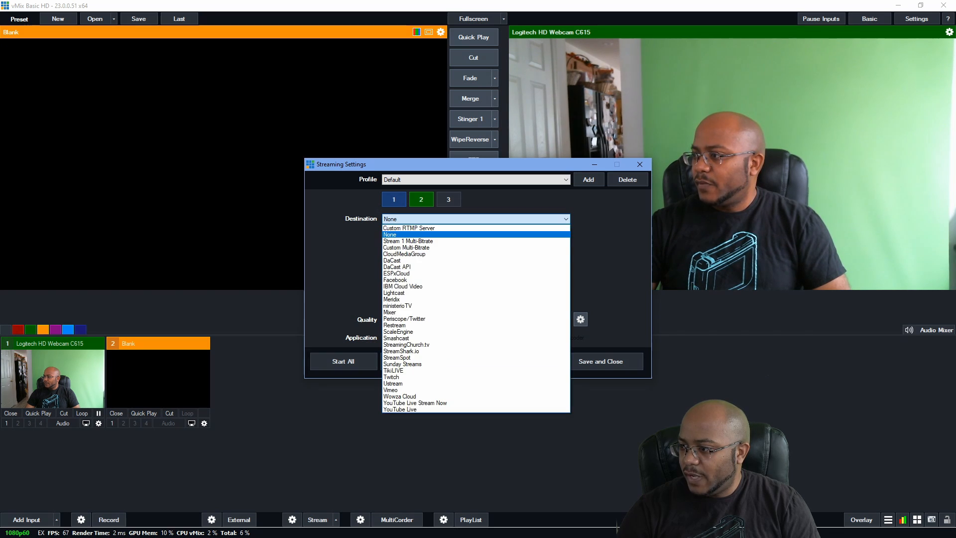
pyautogui.click(395, 279)
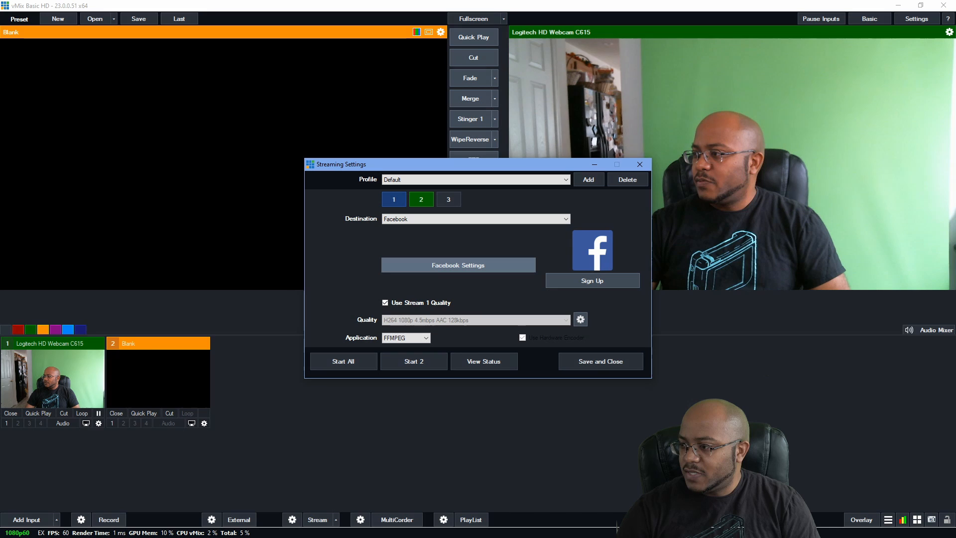
pyautogui.click(457, 264)
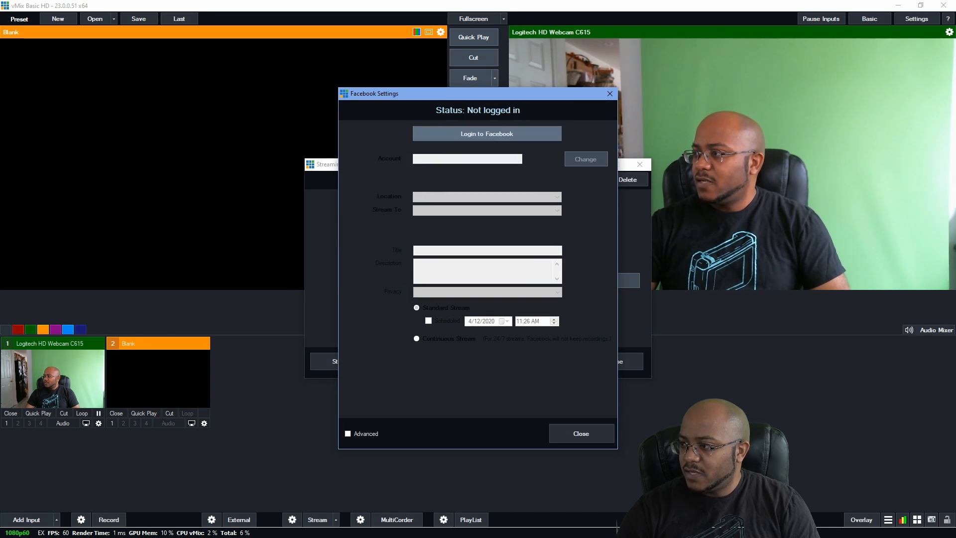
# Log vMix in to Facebook and close the Login Completed browser tab.
pyautogui.click(487, 134)
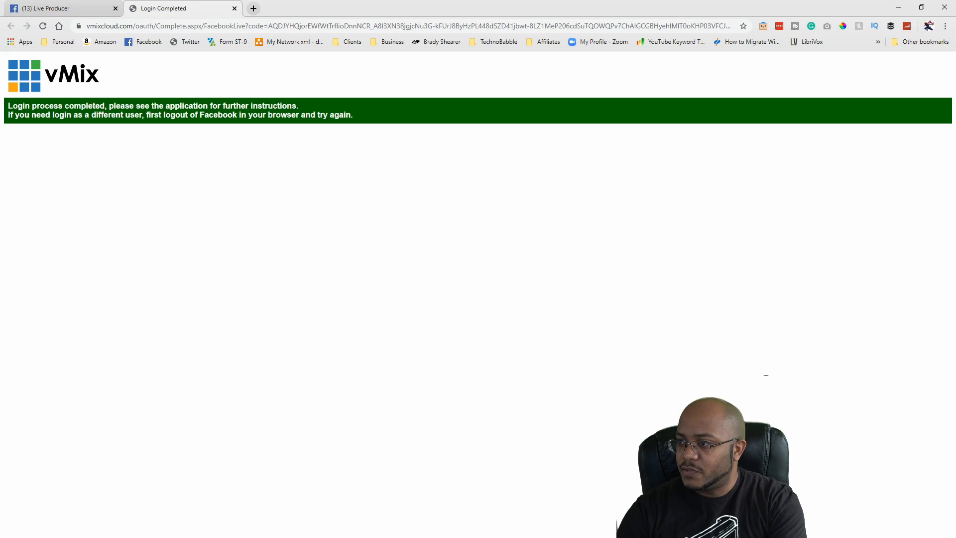
pyautogui.moveTo(176, 8)
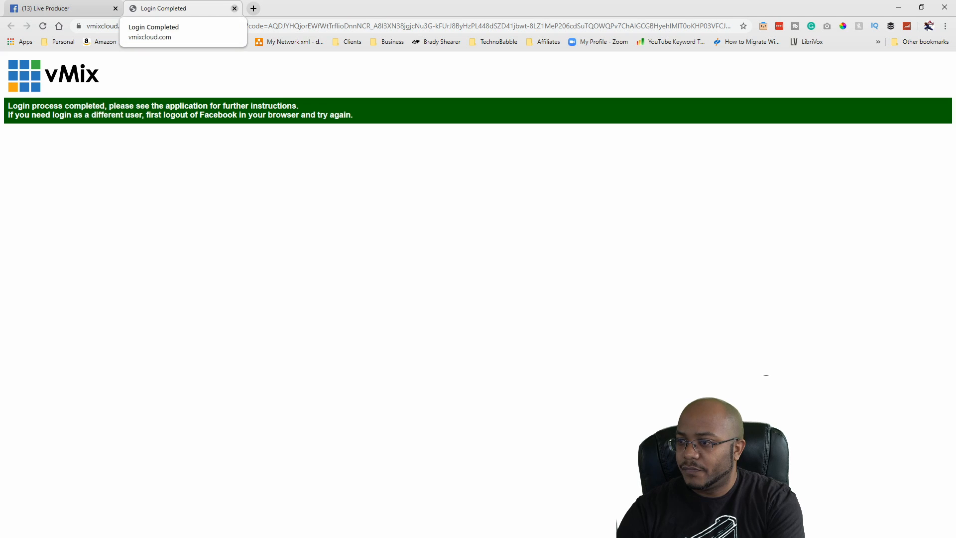
pyautogui.click(61, 7)
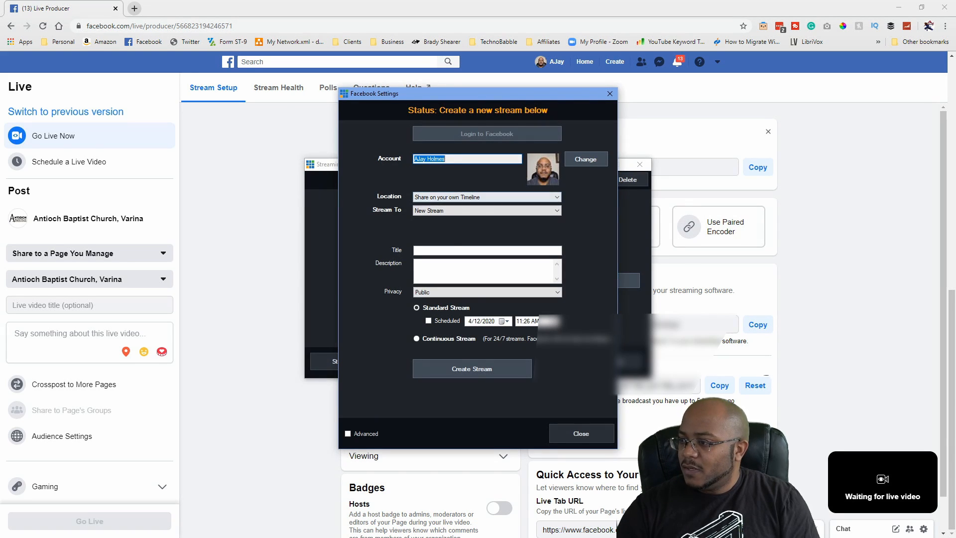
# Keep posting on your own Timeline, tick Advanced, and close the Facebook settings.
pyautogui.click(486, 196)
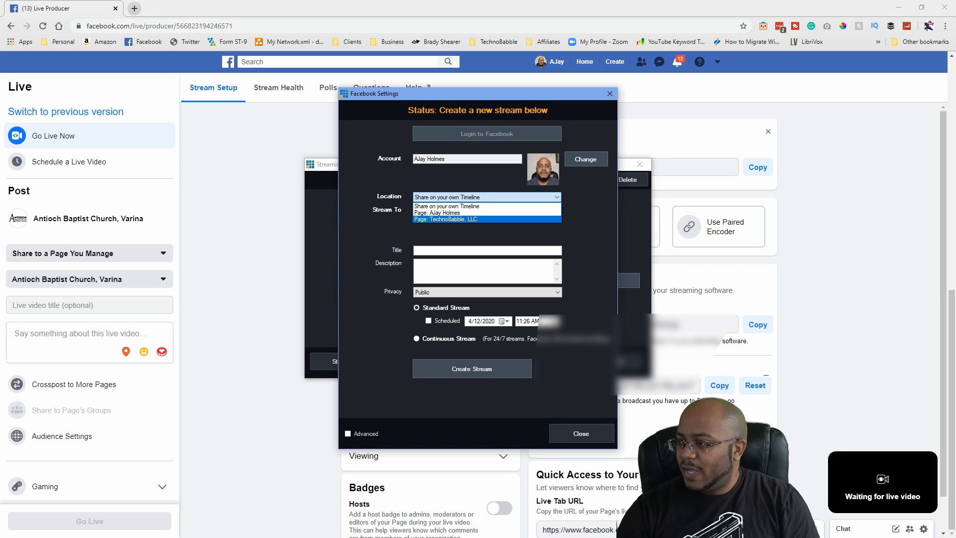
pyautogui.click(487, 210)
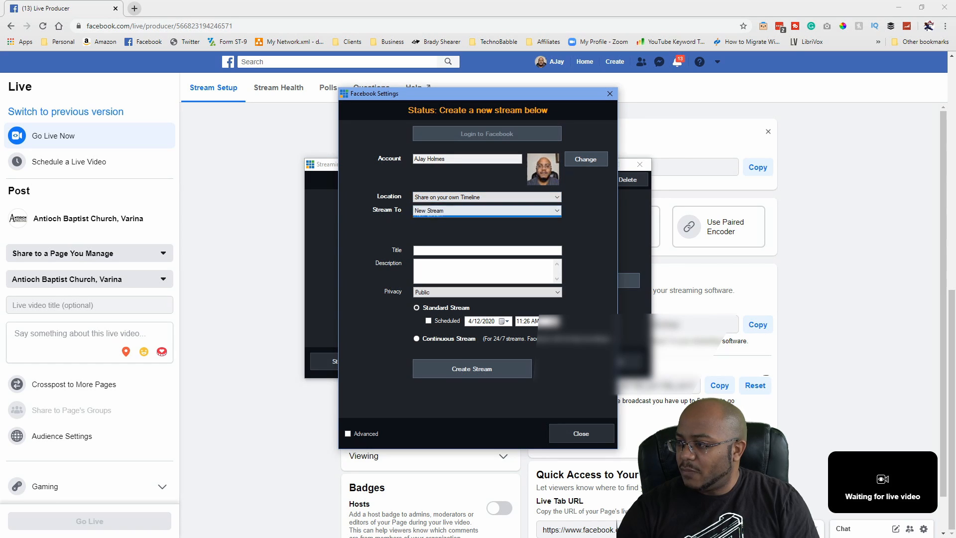
pyautogui.click(486, 196)
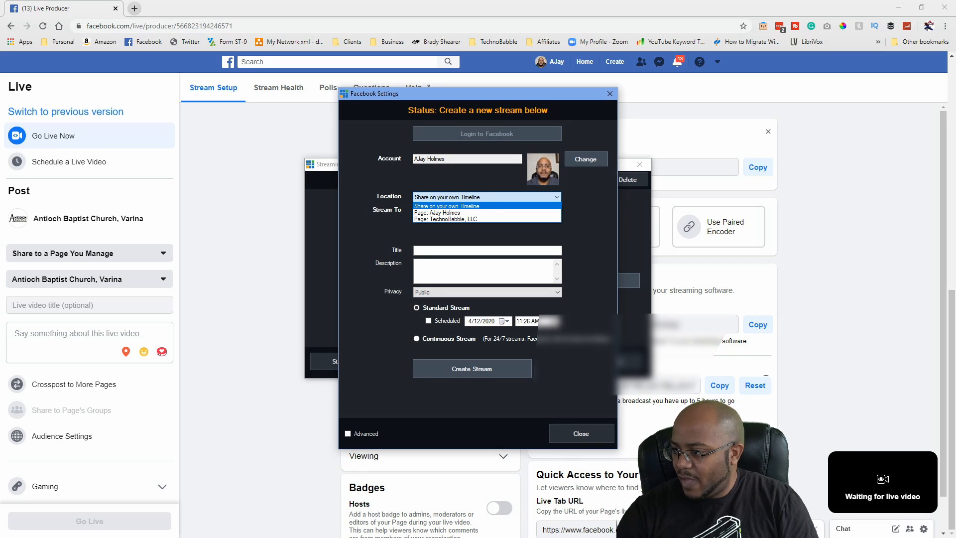
pyautogui.moveTo(437, 212)
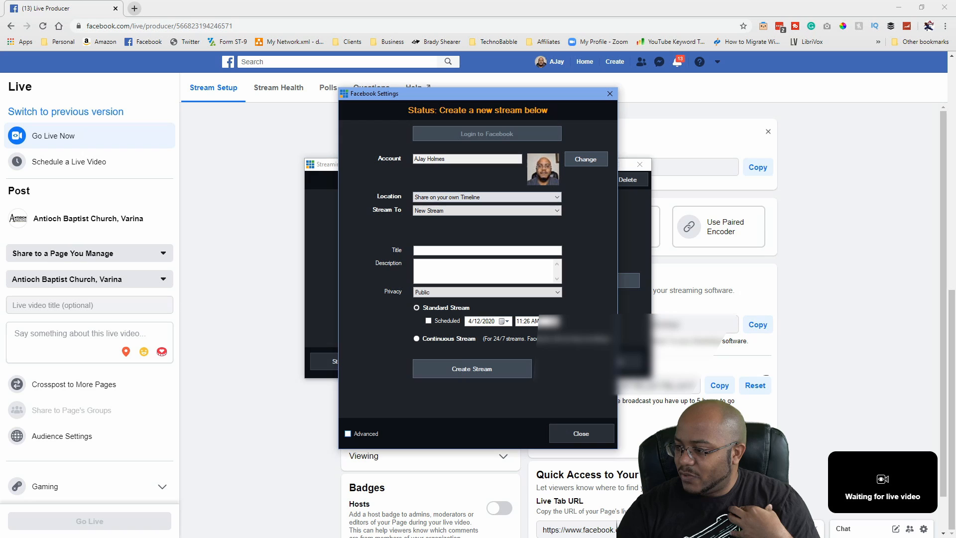
pyautogui.click(347, 434)
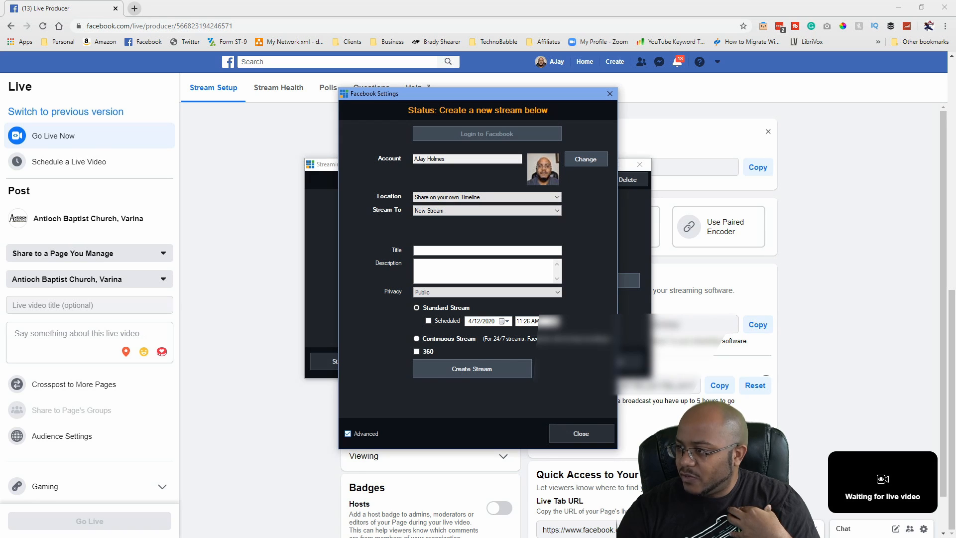
pyautogui.click(348, 434)
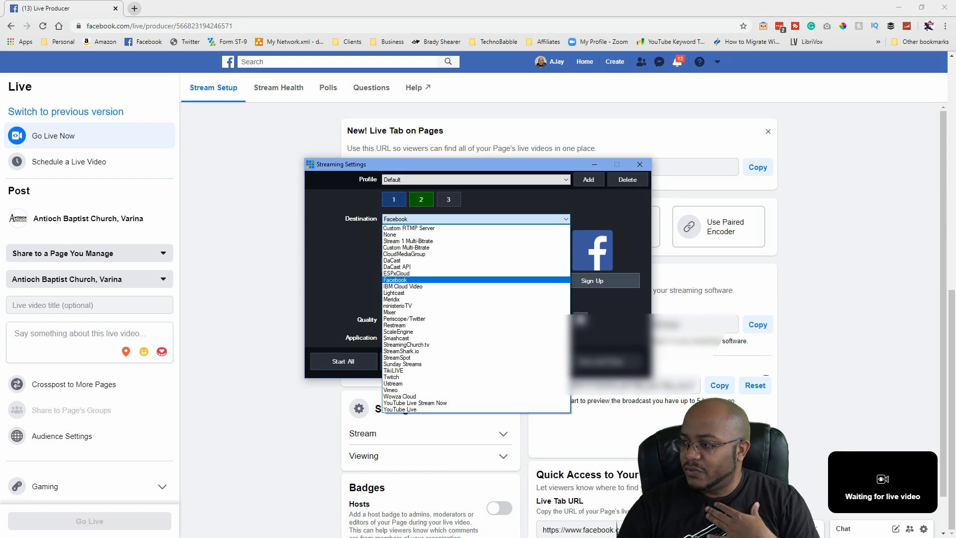
pyautogui.moveTo(408, 228)
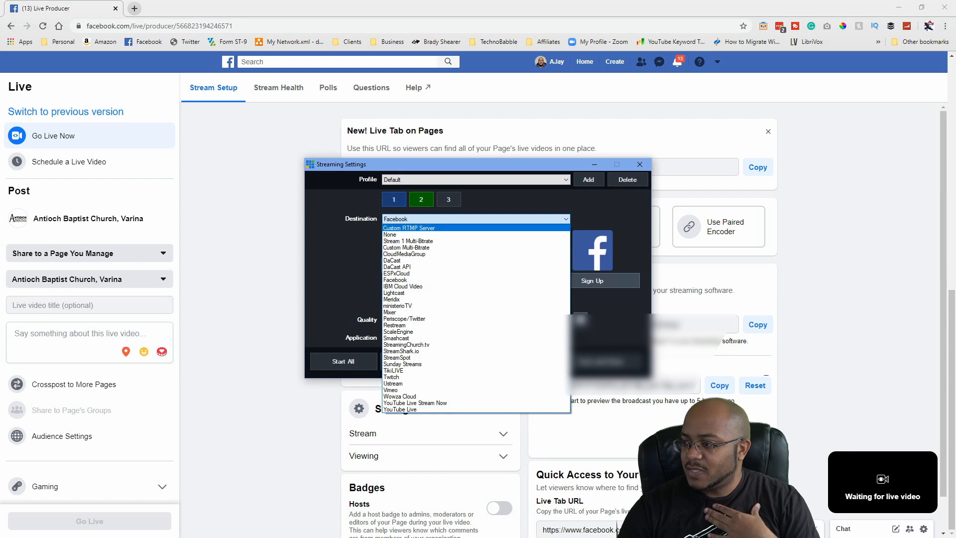
pyautogui.click(410, 228)
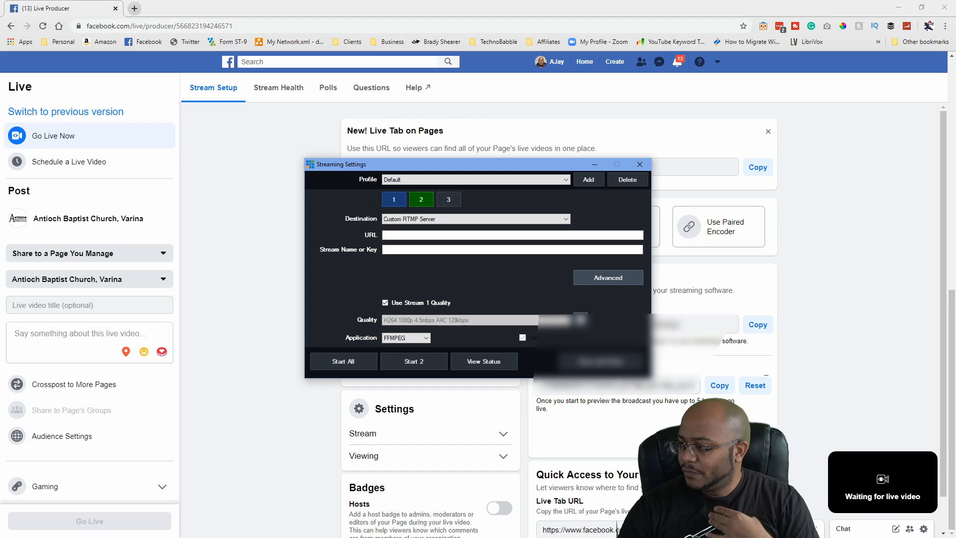
pyautogui.click(639, 164)
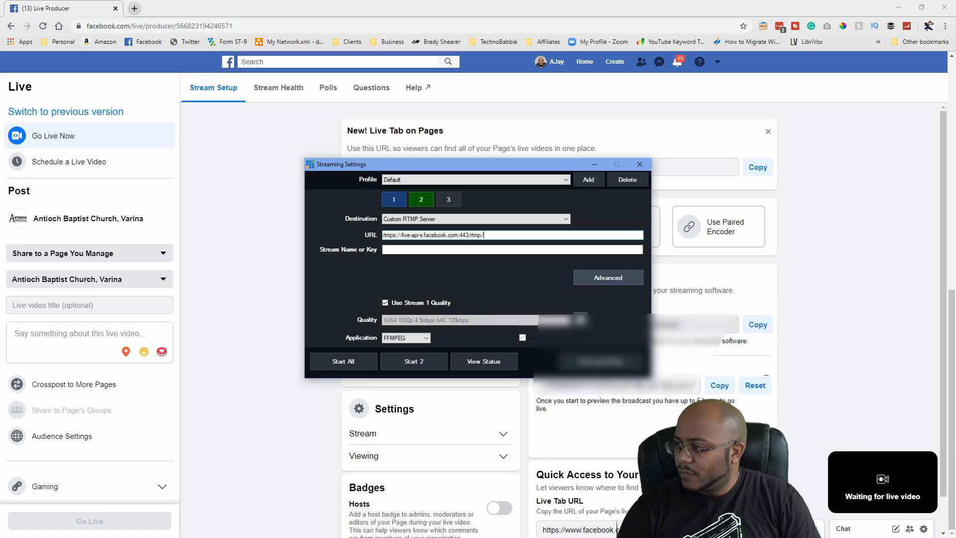
pyautogui.click(638, 164)
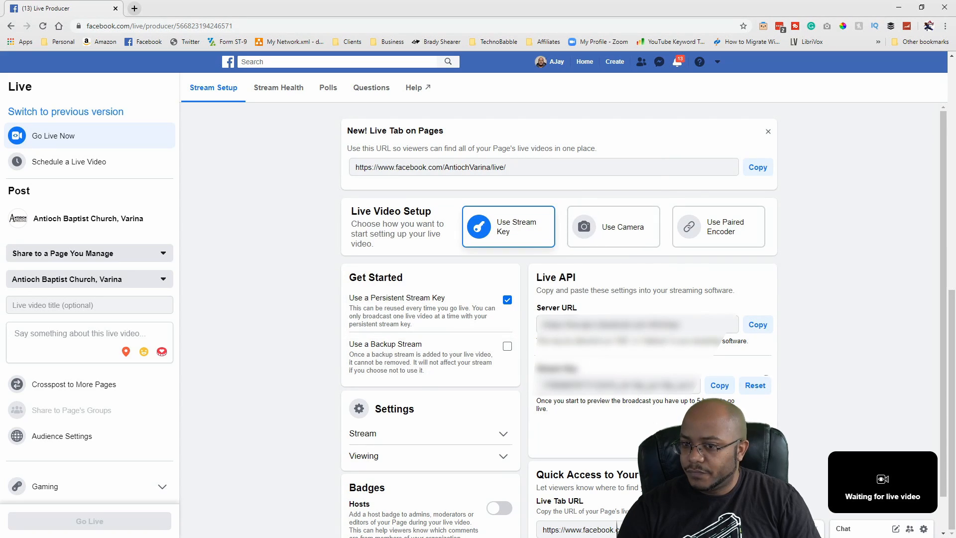